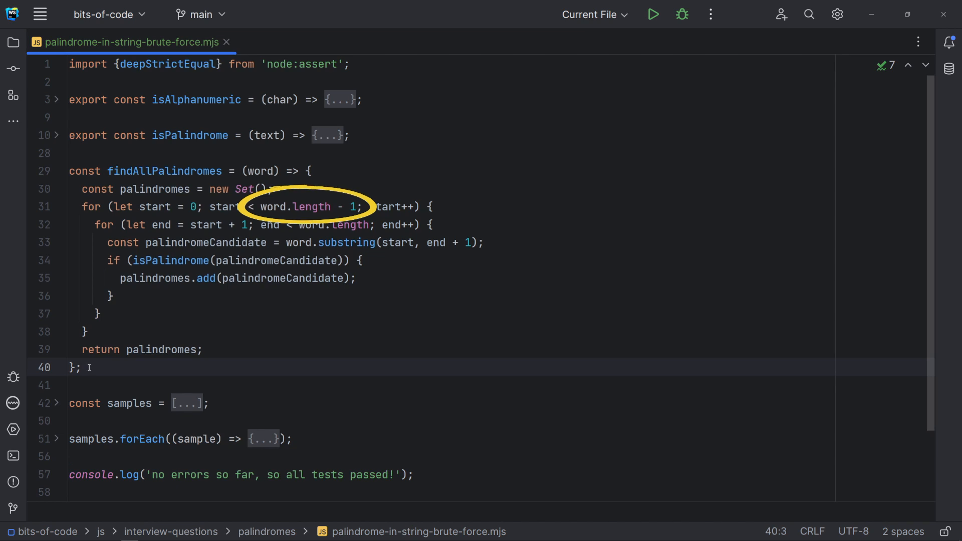
Unfold the samples array to show the five test words and expected palindromes.
{"action": "left_click", "coordinate": [82, 367]}
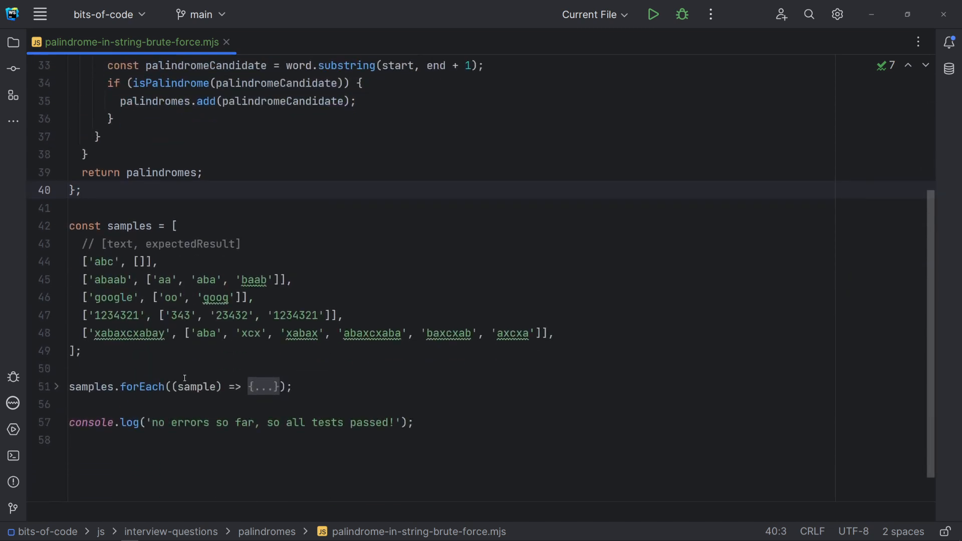
Scroll down to bring the samples.forEach test loop into view.
{"action": "scroll", "scroll_direction": "down", "scroll_amount": 3}
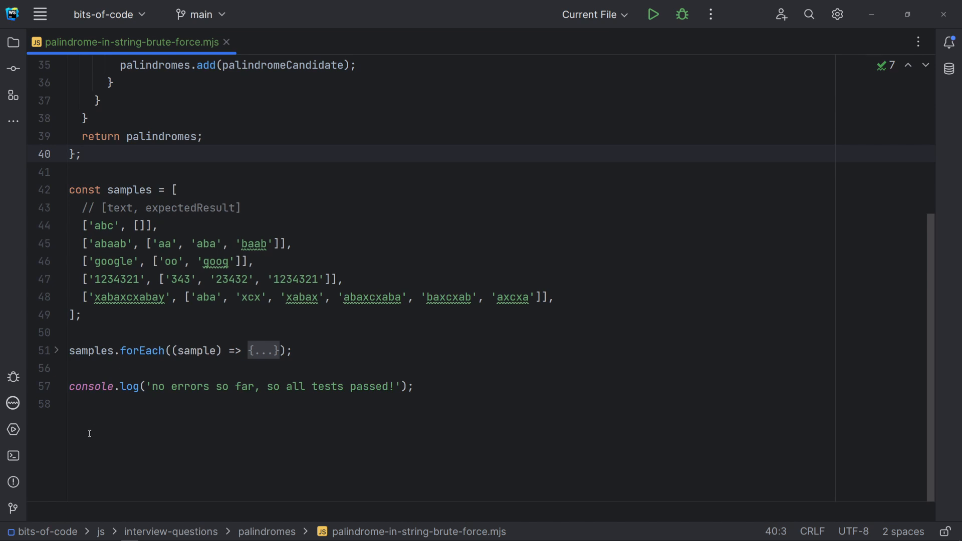
{"action": "mouse_move", "coordinate": [65, 396]}
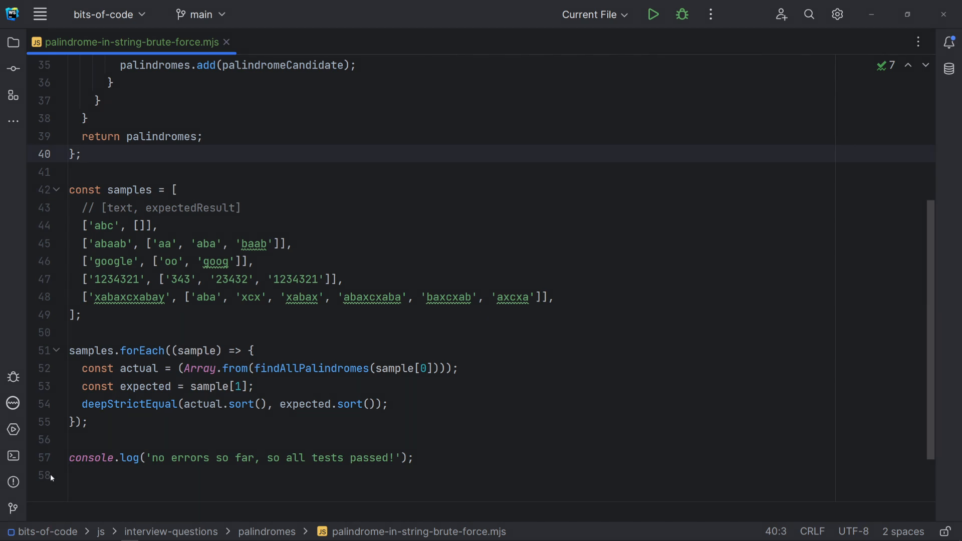
{"action": "mouse_move", "coordinate": [14, 457]}
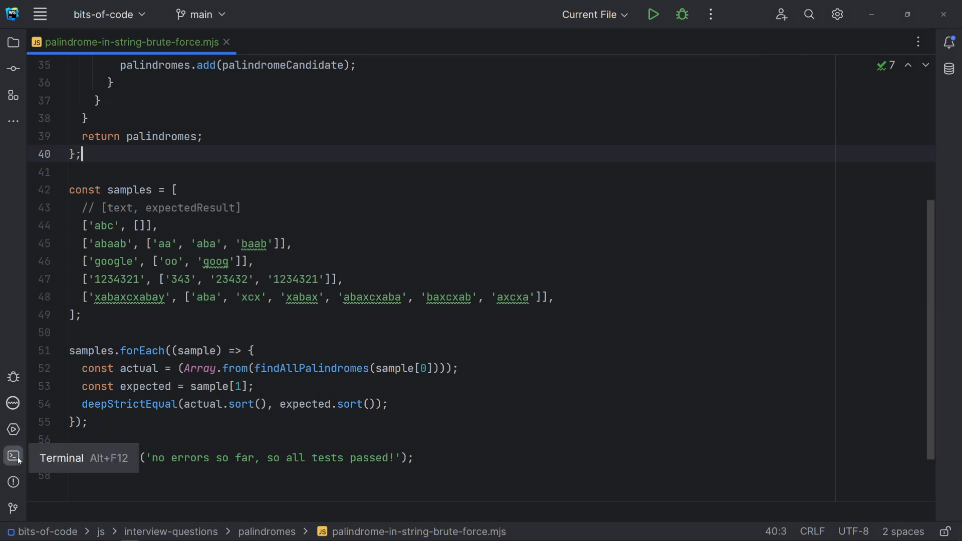
Bring up the Terminal tool window at the bottom of the IDE.
{"action": "left_click", "coordinate": [13, 456]}
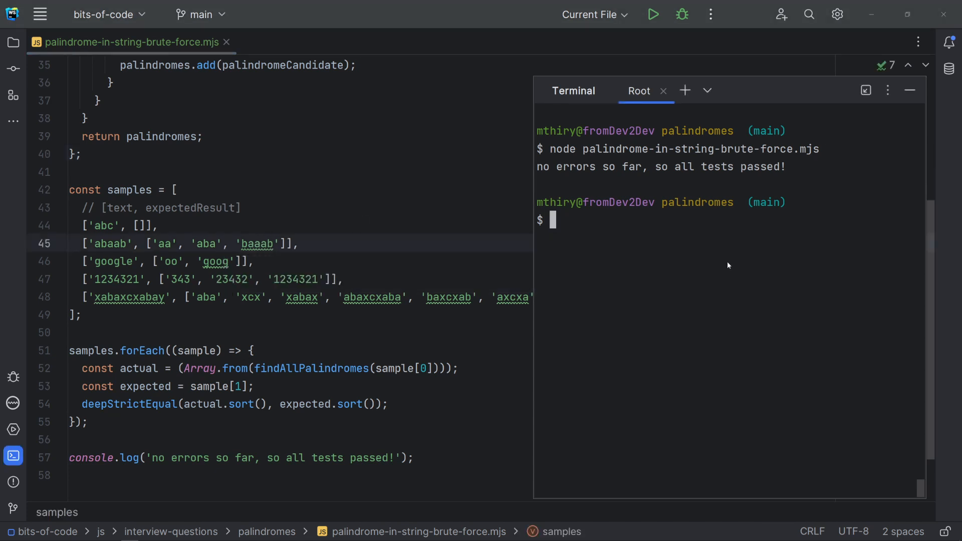
Run 'node palindrome-in-string-brute-force.mjs' in the terminal and re-enter the command for a second run.
{"action": "type", "text": "node palindrome-in-string-brute-force.mjs"}
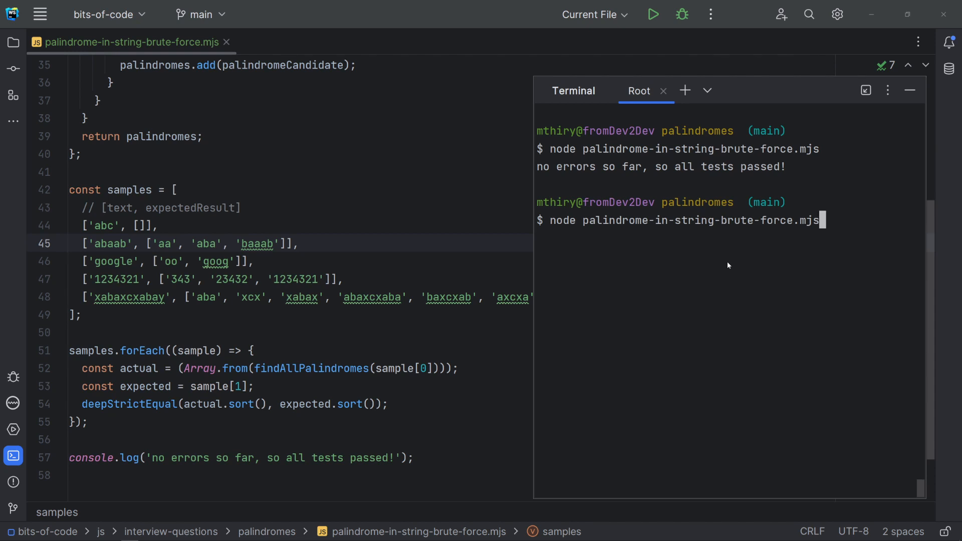
{"action": "key", "text": "Enter"}
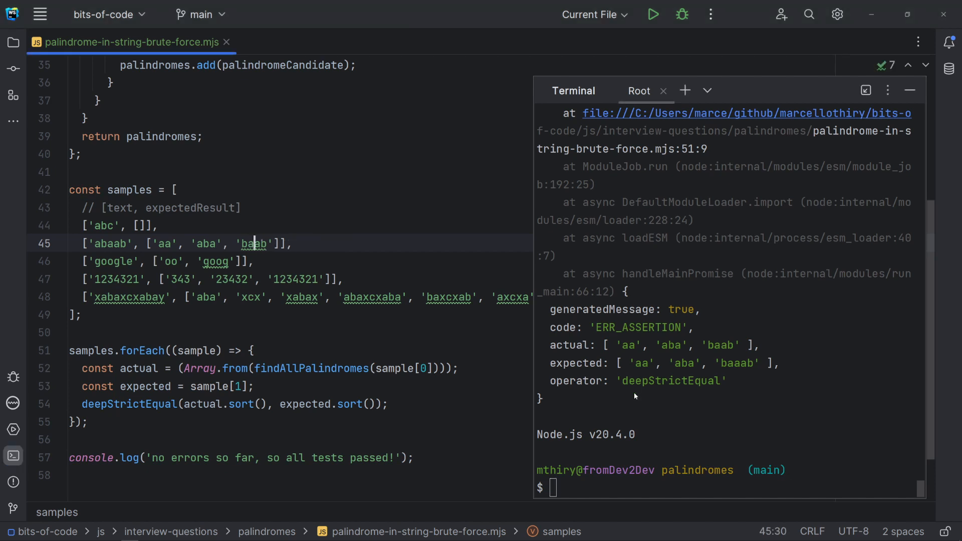
{"action": "type", "text": "node palindrome-in-string-brute-force.mjs"}
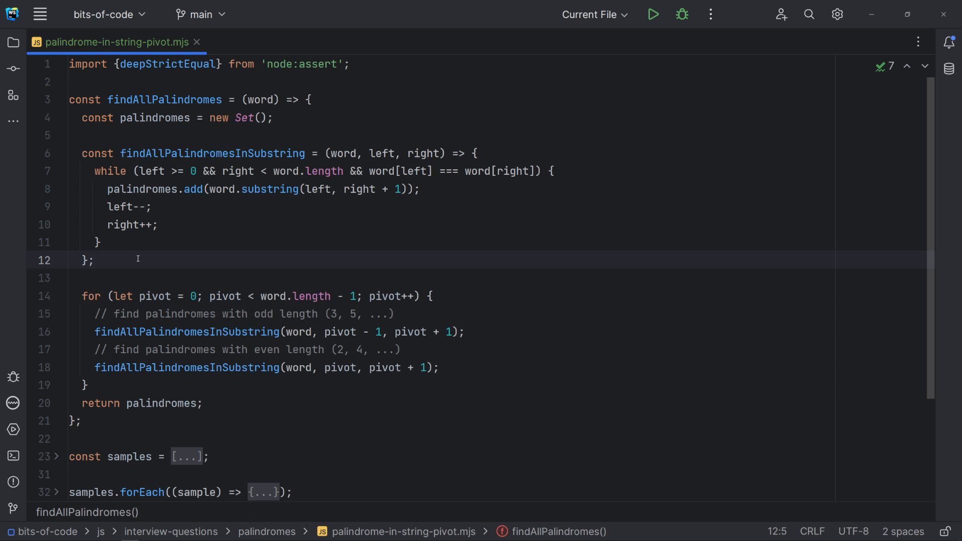
Focus the palindrome-in-string-pivot.mjs editor at the findAllPalindromesInSubstring helper.
{"action": "left_click", "coordinate": [92, 260]}
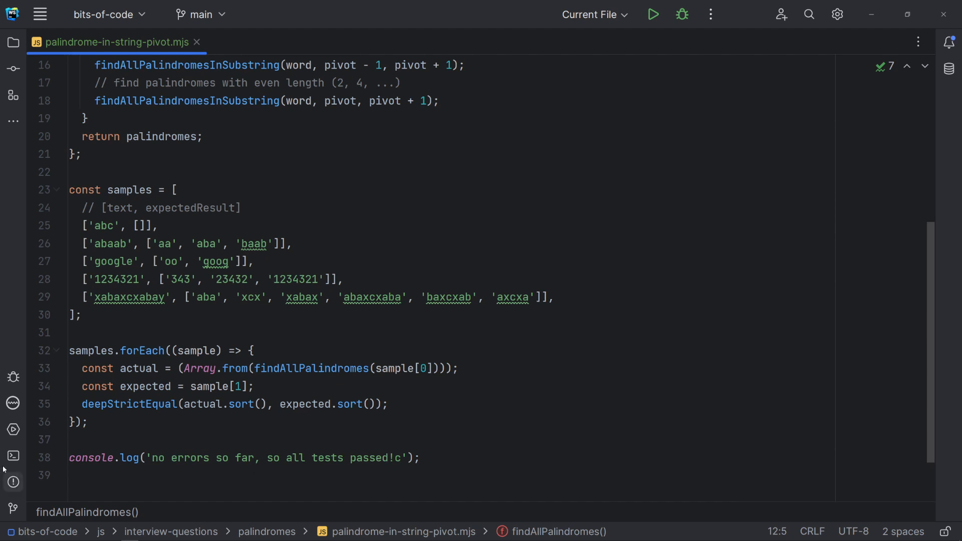
{"action": "left_click", "coordinate": [12, 456]}
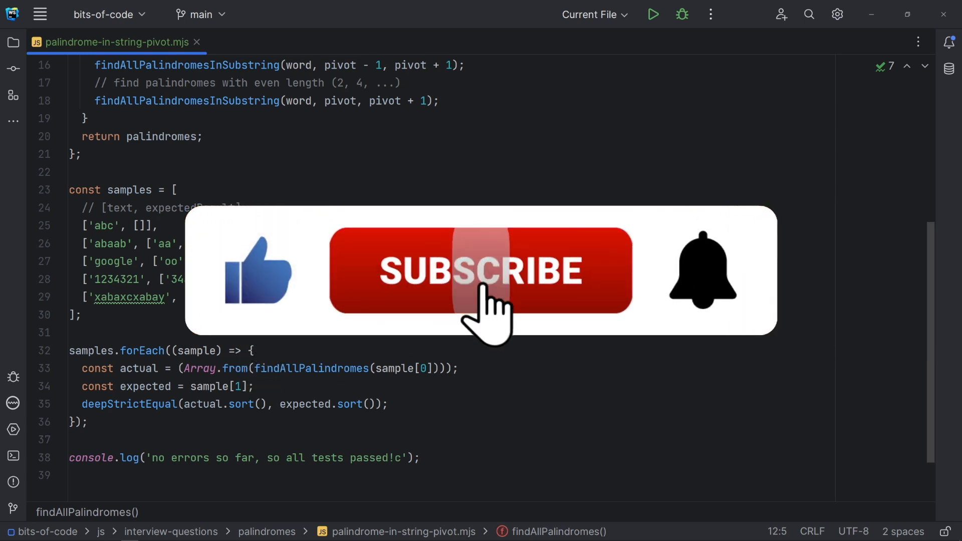
{"action": "left_click", "coordinate": [480, 271]}
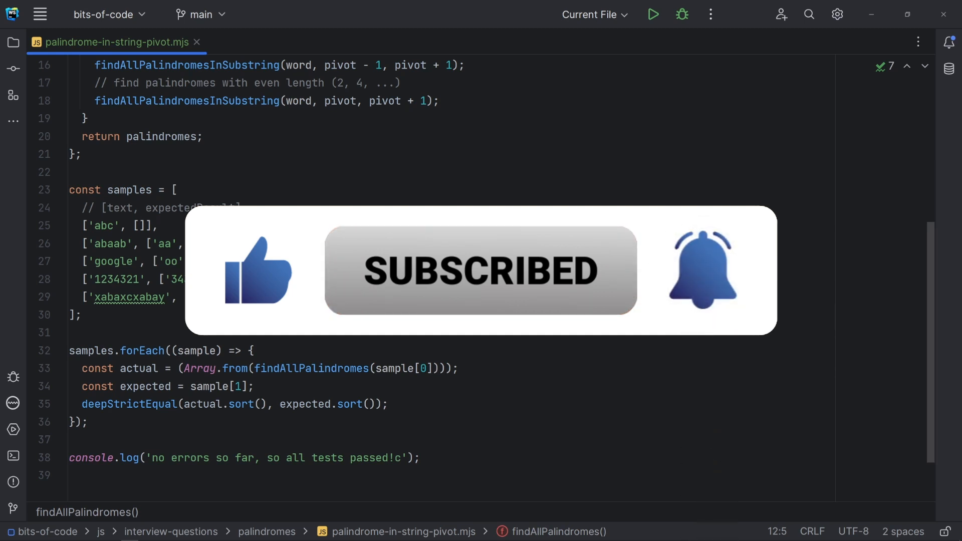